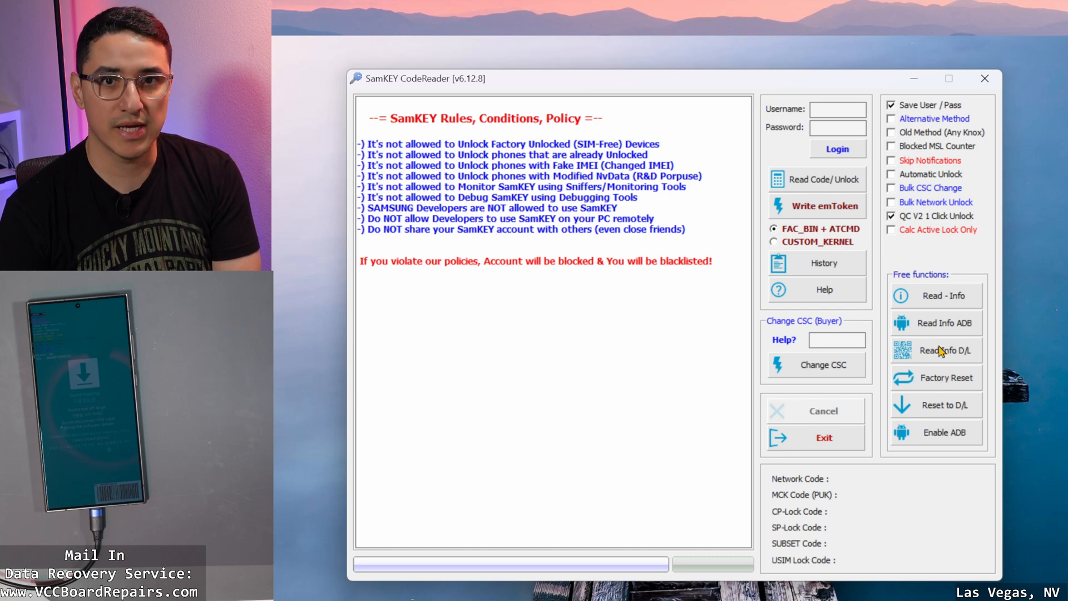
{"action": "mouse_move", "coordinate": [943, 397]}
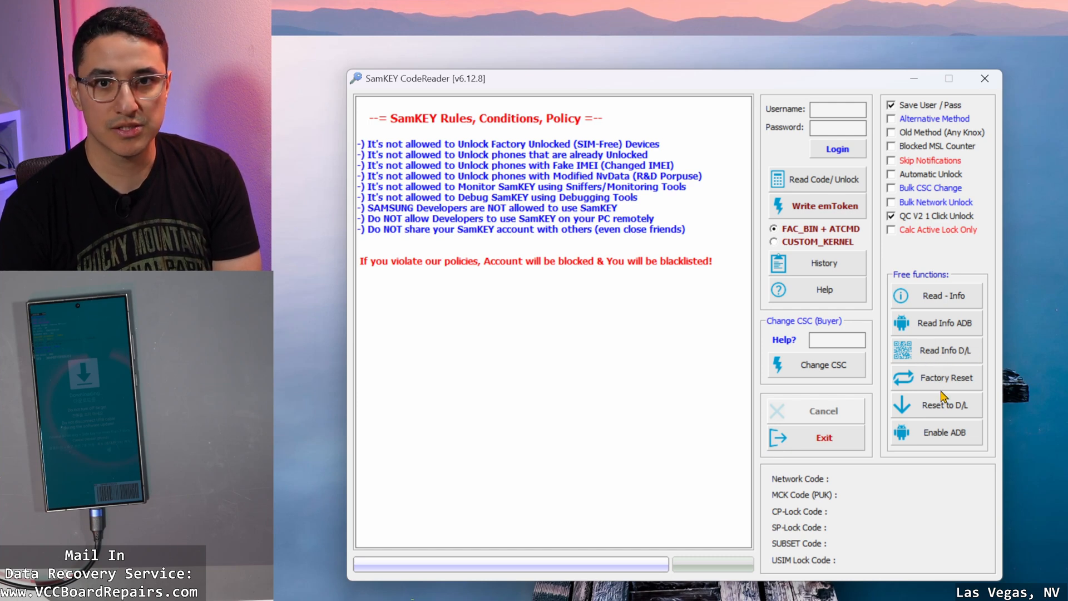
{"action": "mouse_move", "coordinate": [898, 356]}
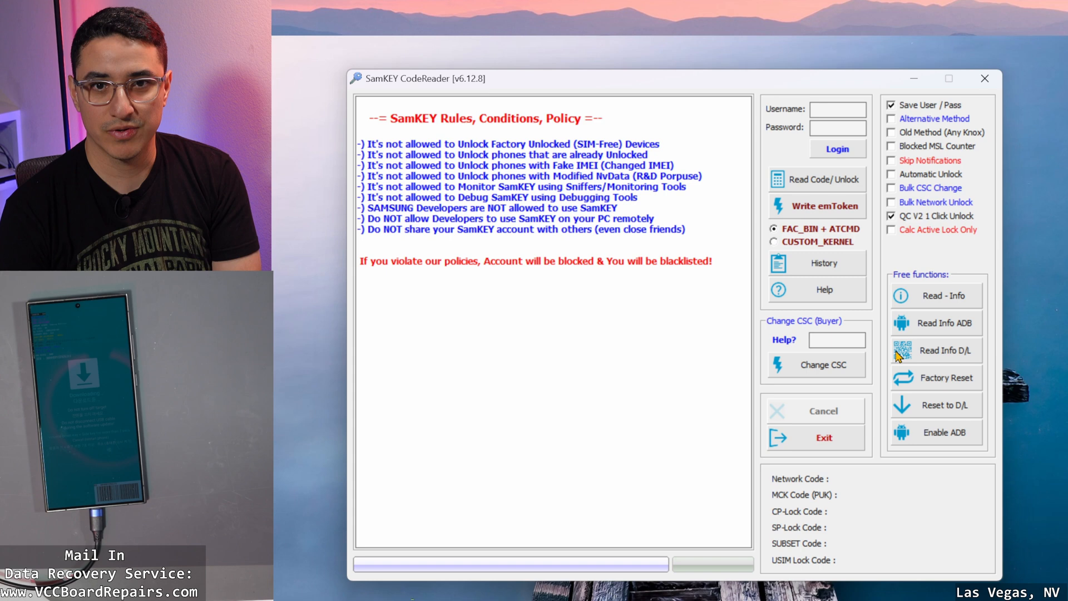
{"action": "mouse_move", "coordinate": [944, 350]}
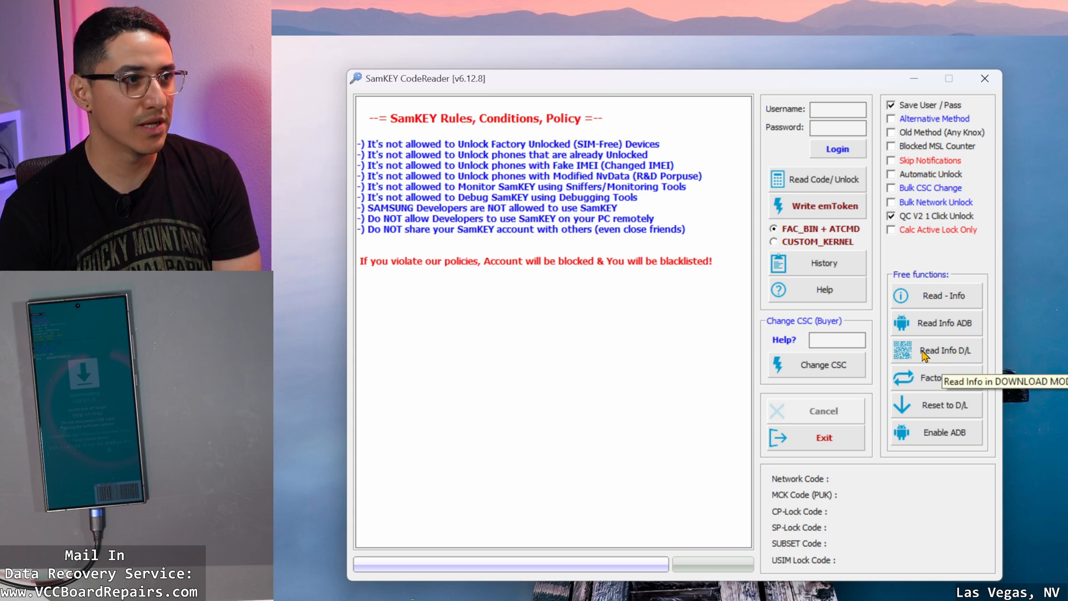
- Read the download-mode phone's info and select its firmware version S928USQS4AYA1
{"action": "left_click", "coordinate": [944, 350]}
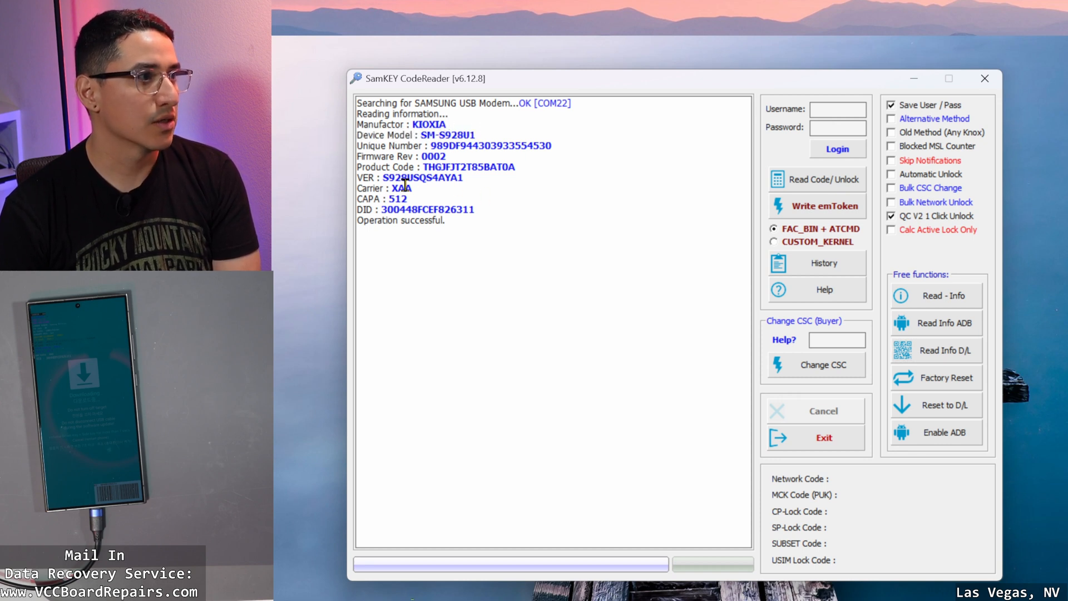
{"action": "triple_click", "coordinate": [411, 178]}
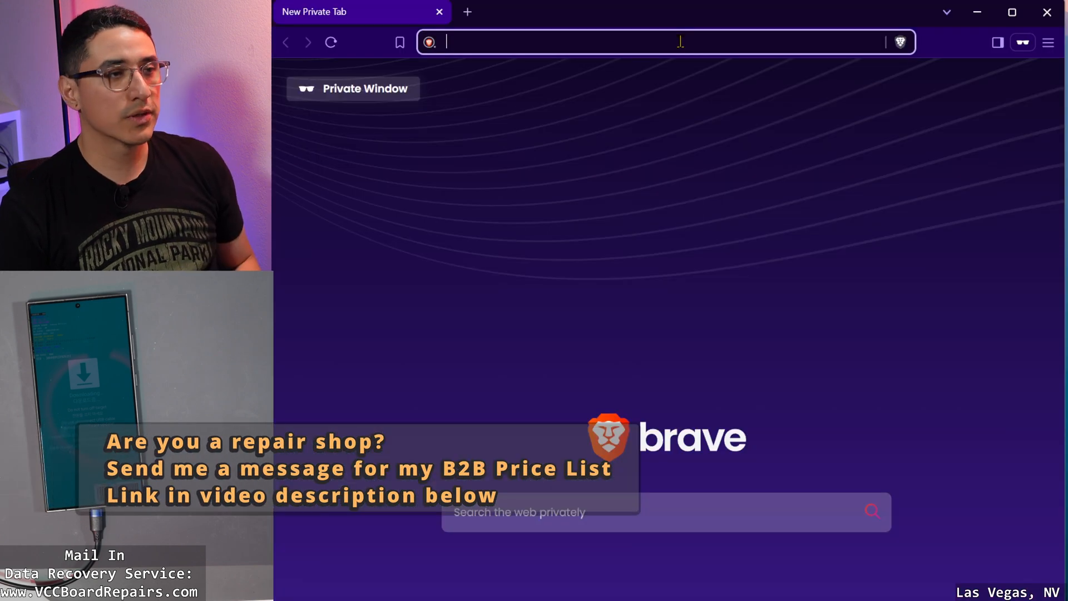
- Open samfw.com, search SM-S928U1, and choose the XAA United States region
{"action": "type", "text": "samfw.com"}
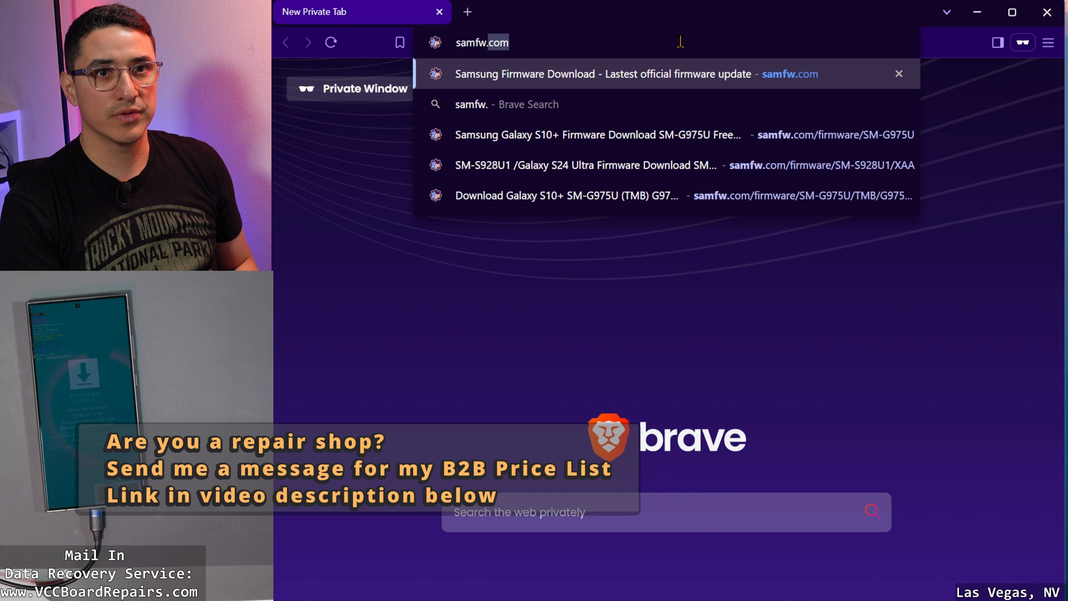
{"action": "left_click", "coordinate": [637, 73]}
{"action": "type", "text": "SM-S928U1"}
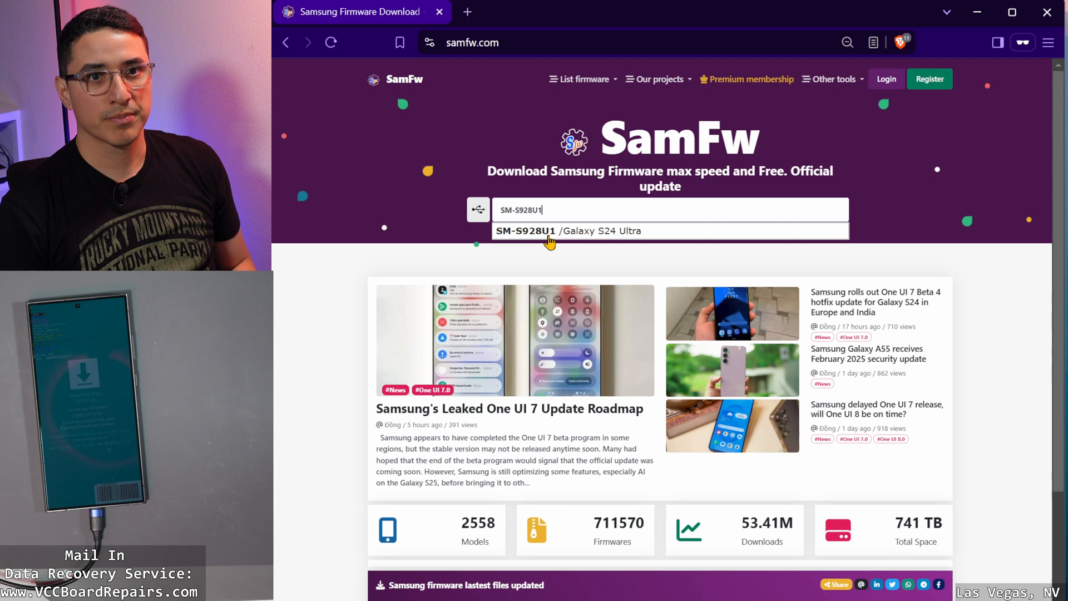
{"action": "left_click", "coordinate": [552, 230]}
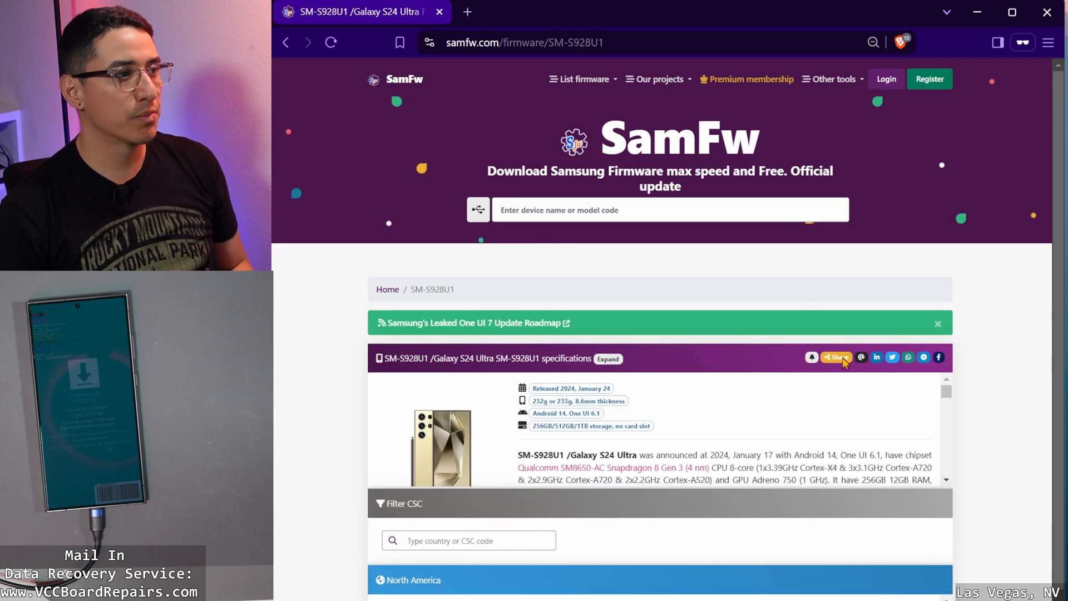
{"action": "scroll", "scroll_direction": "down", "scroll_amount": 3}
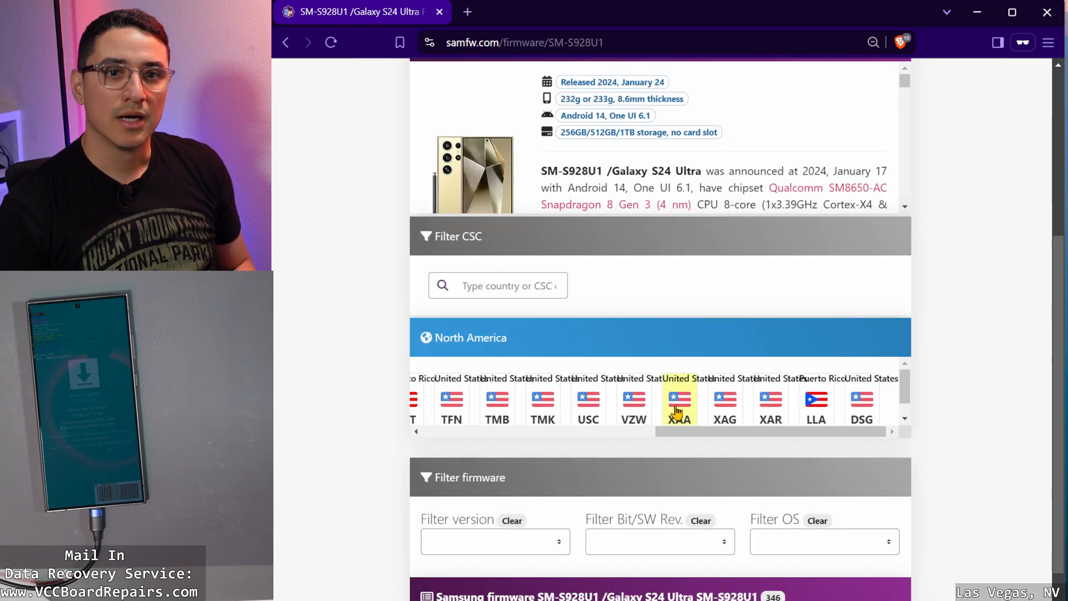
{"action": "mouse_move", "coordinate": [678, 402]}
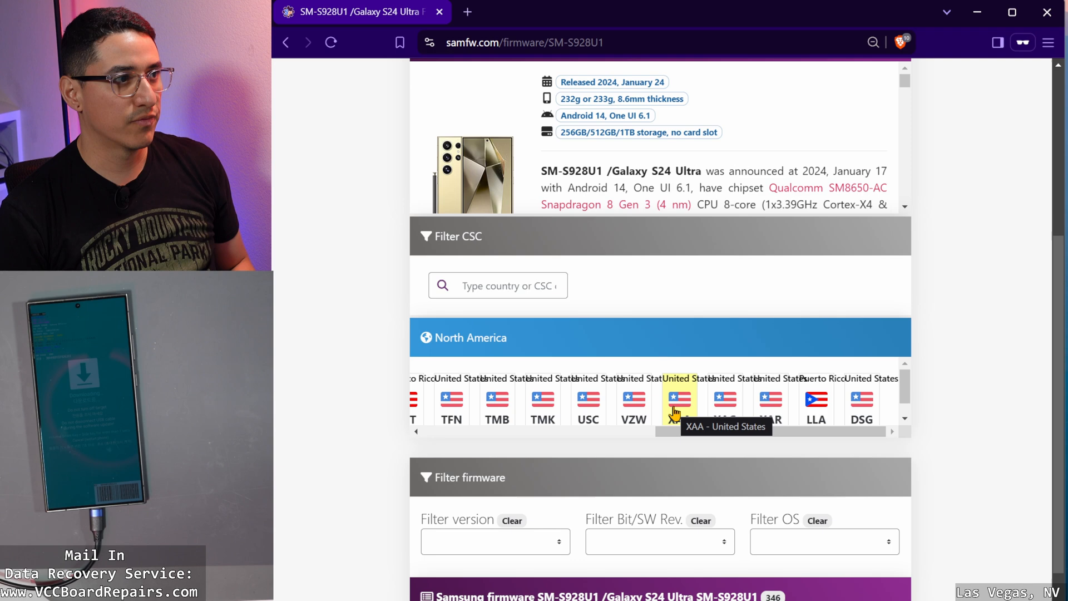
{"action": "left_click", "coordinate": [678, 400]}
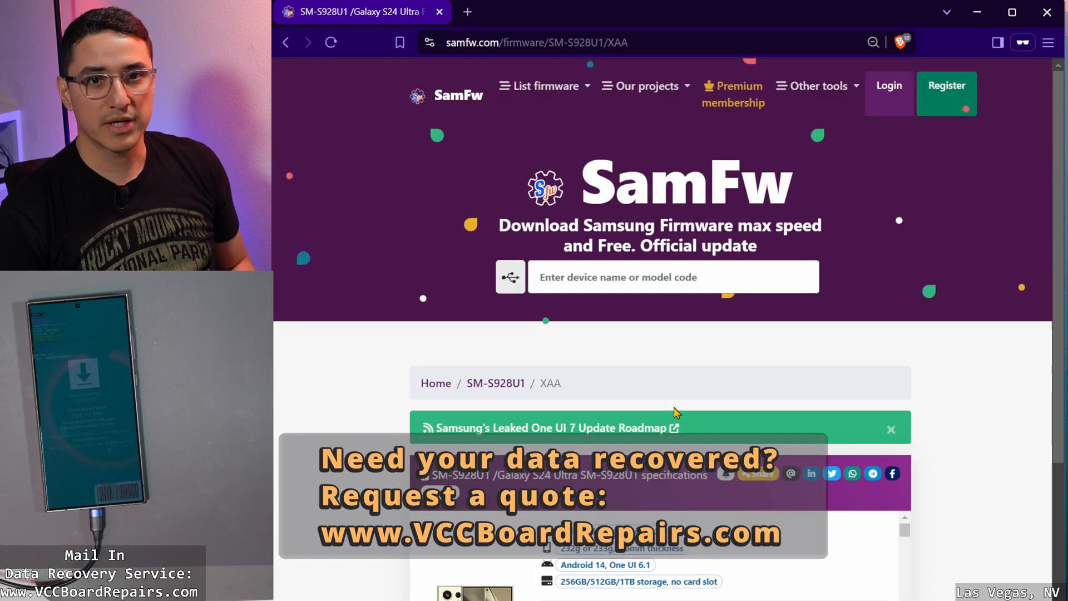
{"action": "scroll", "scroll_direction": "down", "scroll_amount": 3}
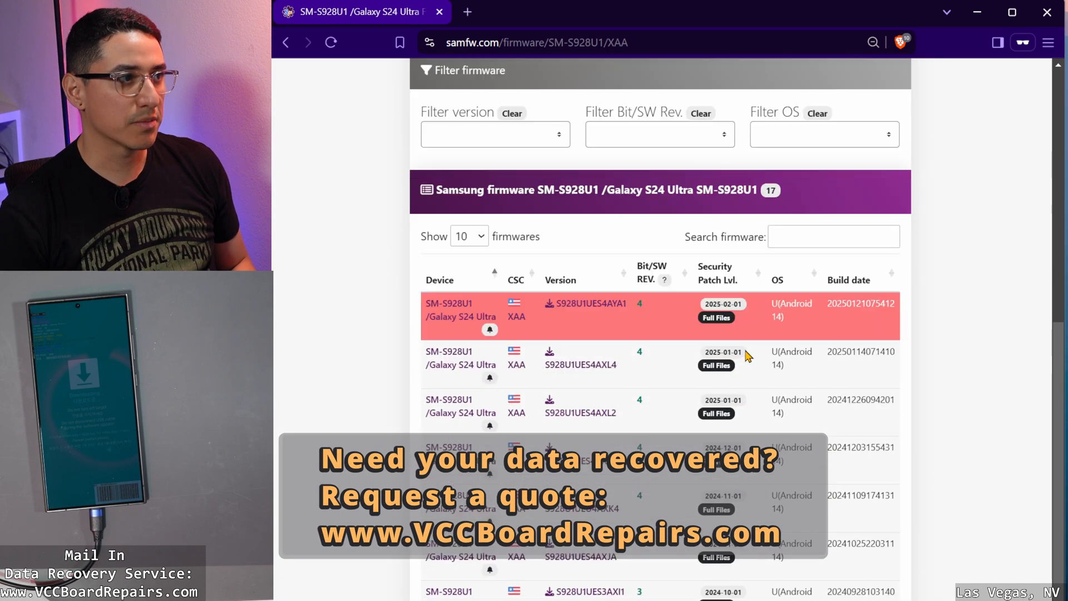
{"action": "scroll", "scroll_direction": "down", "scroll_amount": 3}
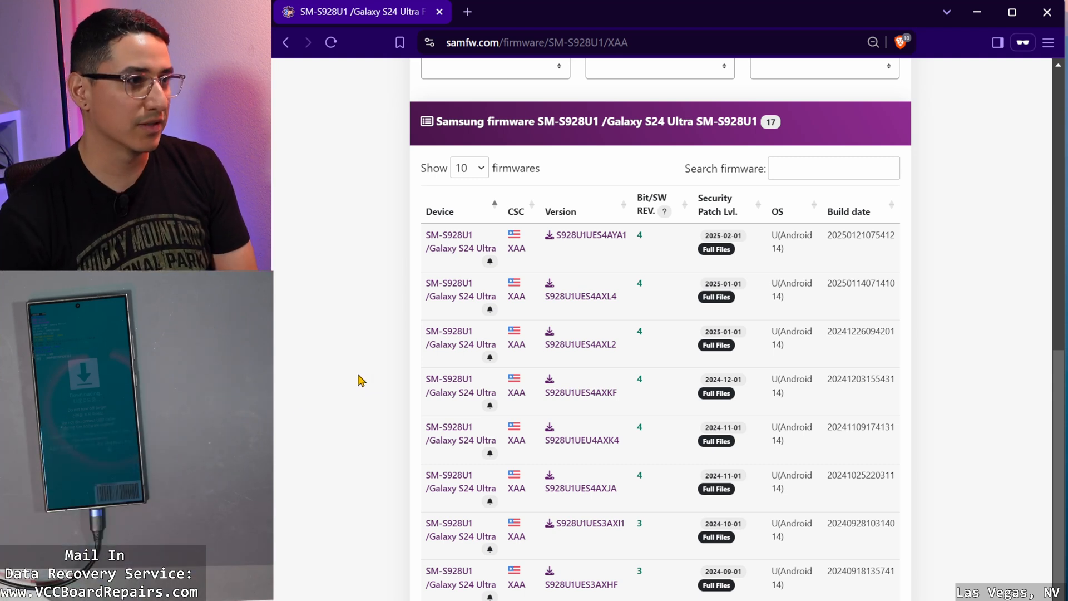
{"action": "mouse_move", "coordinate": [521, 293]}
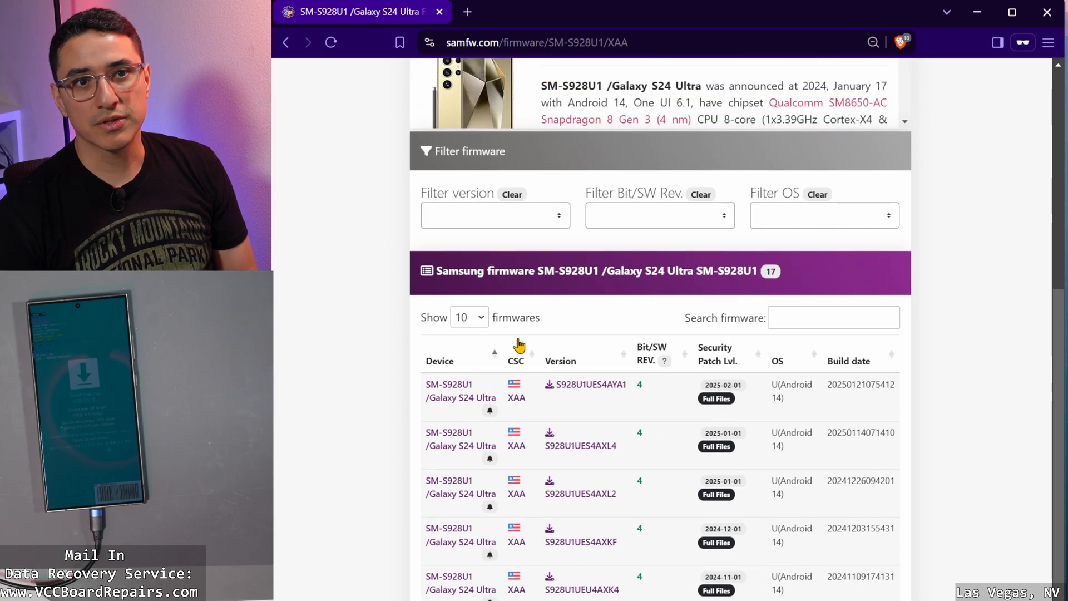
{"action": "scroll", "scroll_direction": "down", "scroll_amount": 3}
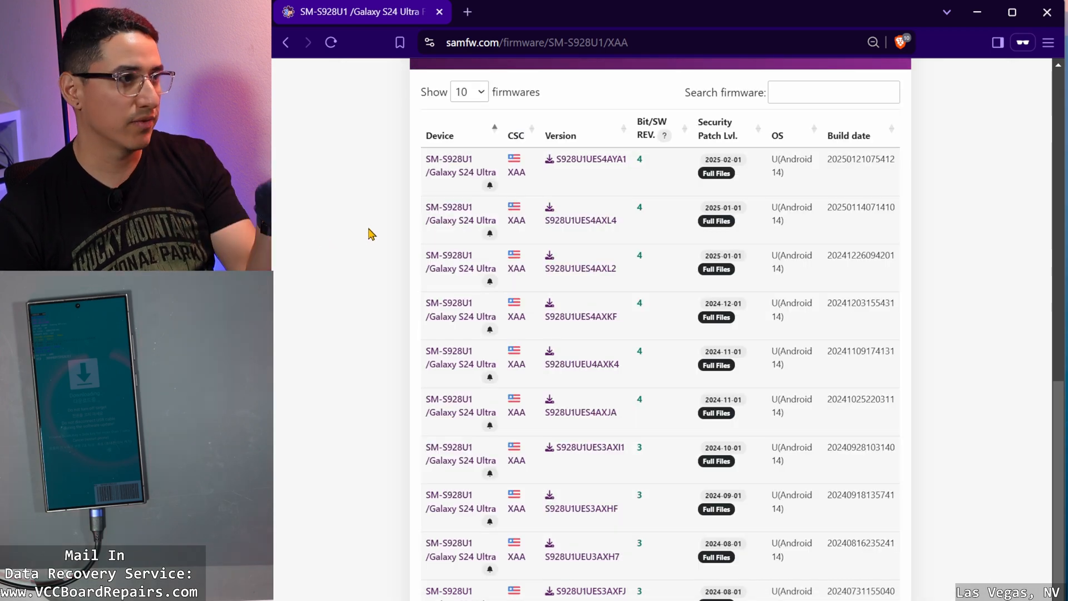
{"action": "mouse_move", "coordinate": [361, 300]}
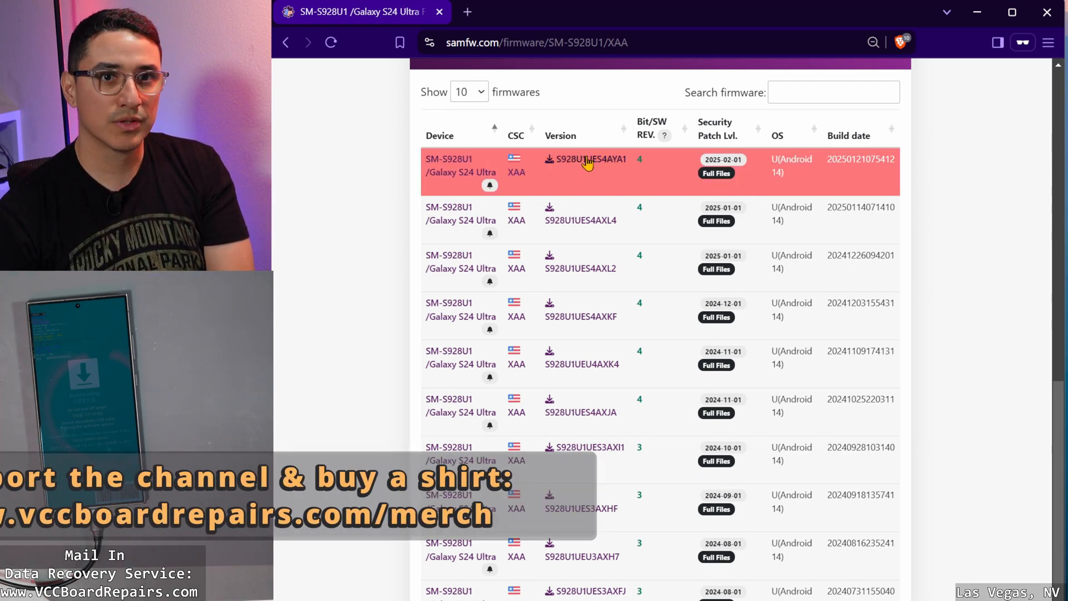
- Download the S928U1UES4AYA1 full firmware zip from the alternate server
{"action": "left_click", "coordinate": [586, 159]}
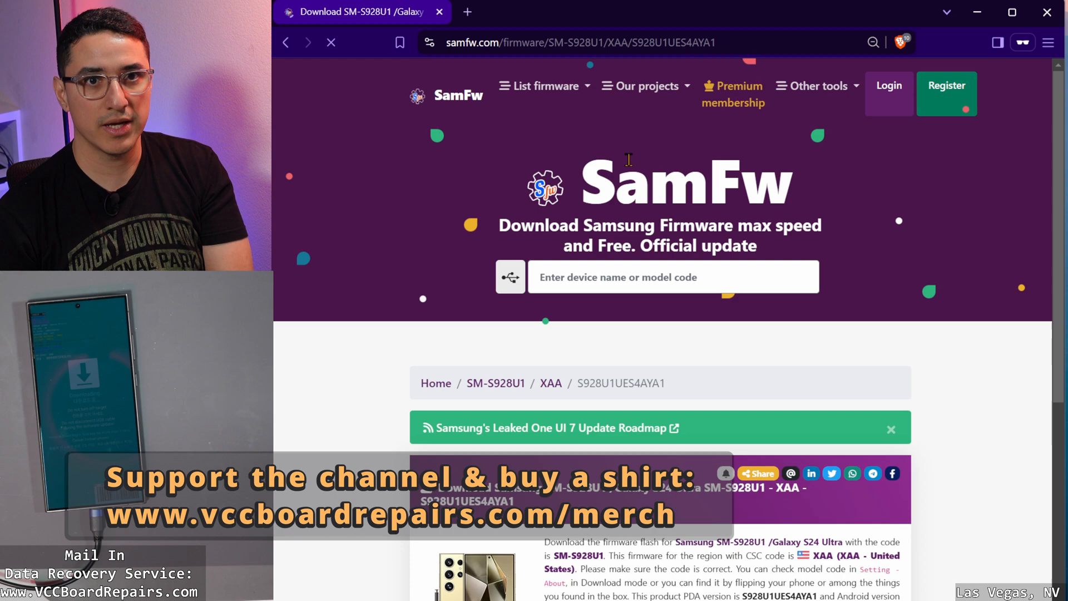
{"action": "scroll", "scroll_direction": "down", "scroll_amount": 3}
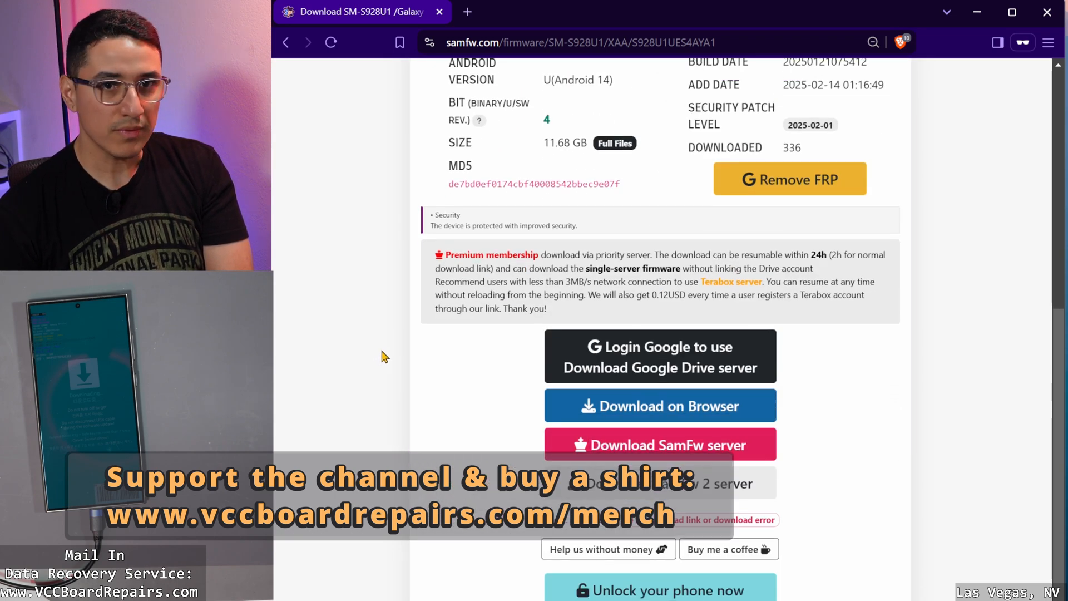
{"action": "scroll", "scroll_direction": "down", "scroll_amount": 3}
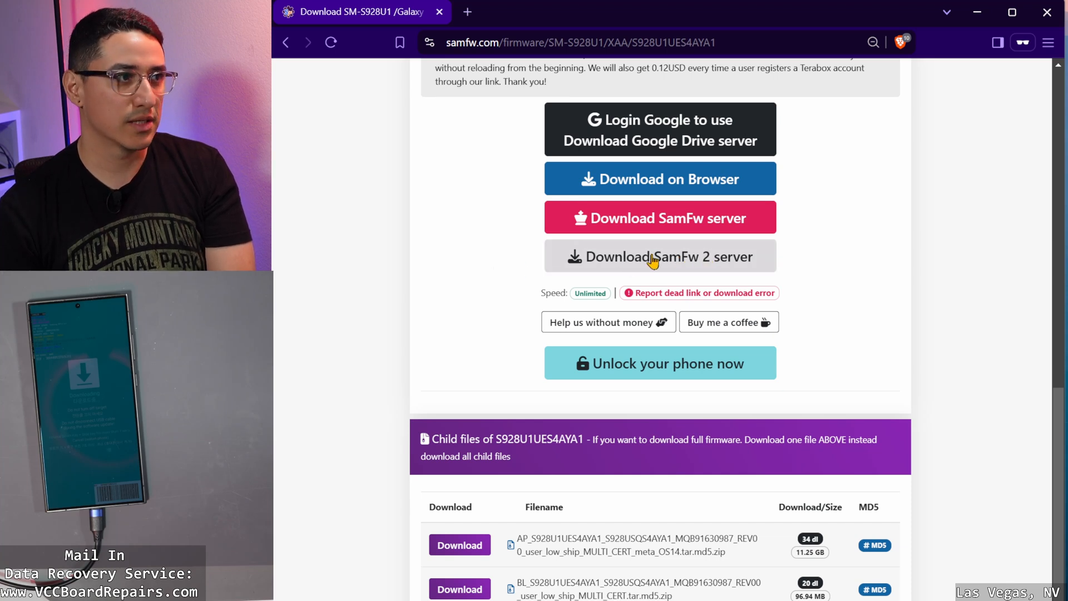
{"action": "mouse_move", "coordinate": [604, 264]}
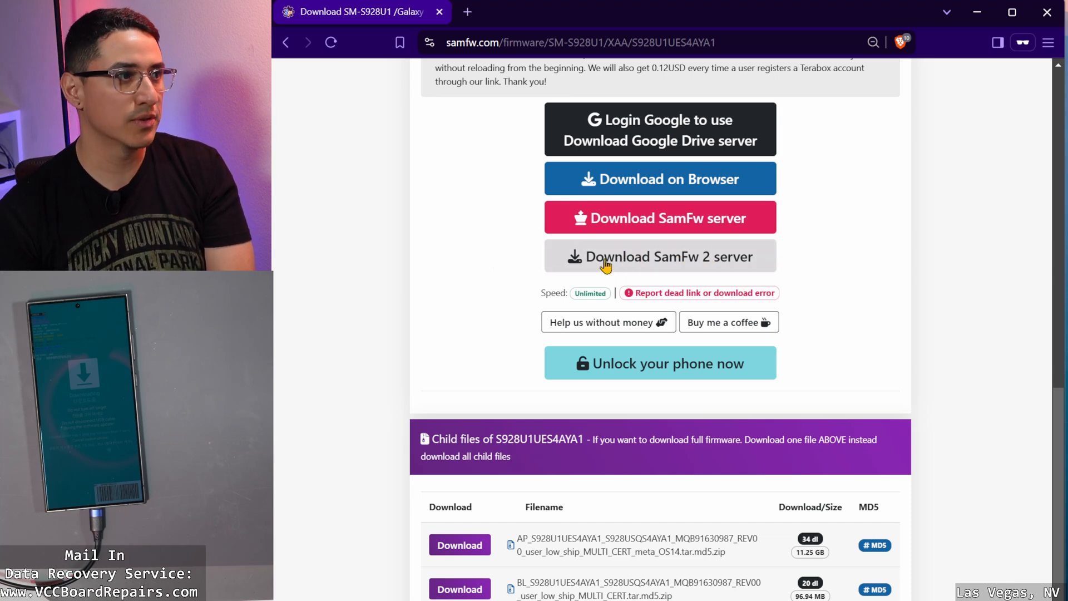
{"action": "left_click", "coordinate": [659, 256]}
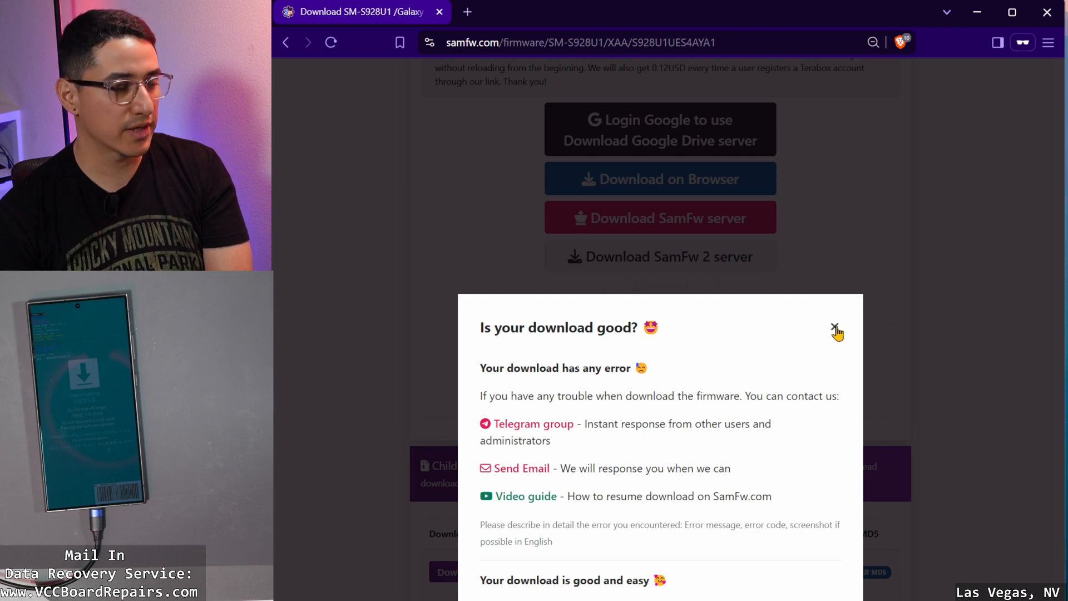
{"action": "left_click", "coordinate": [837, 328]}
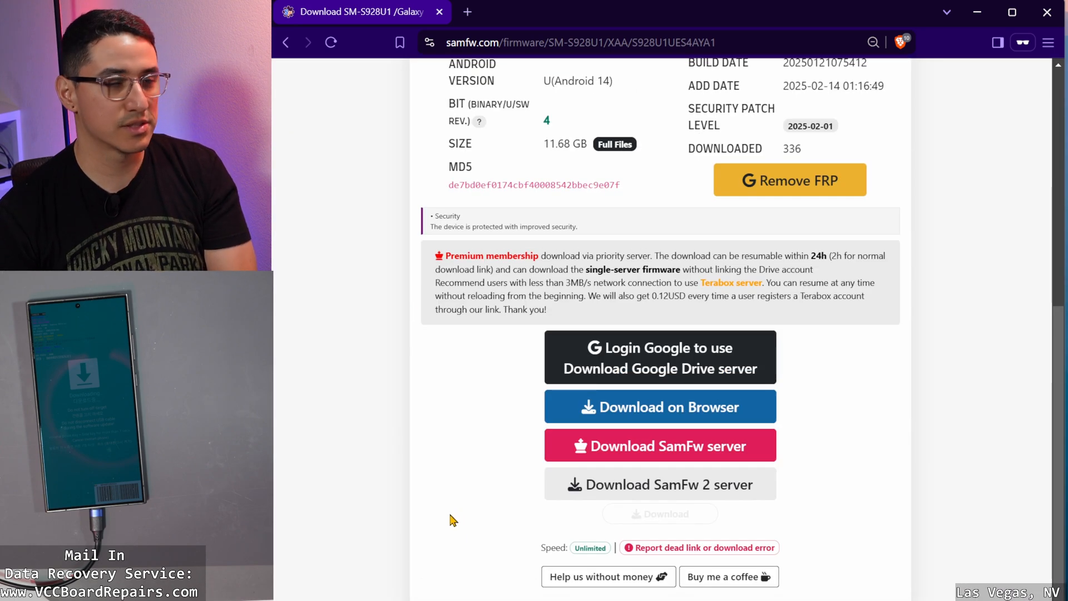
{"action": "scroll", "scroll_direction": "down", "scroll_amount": 3}
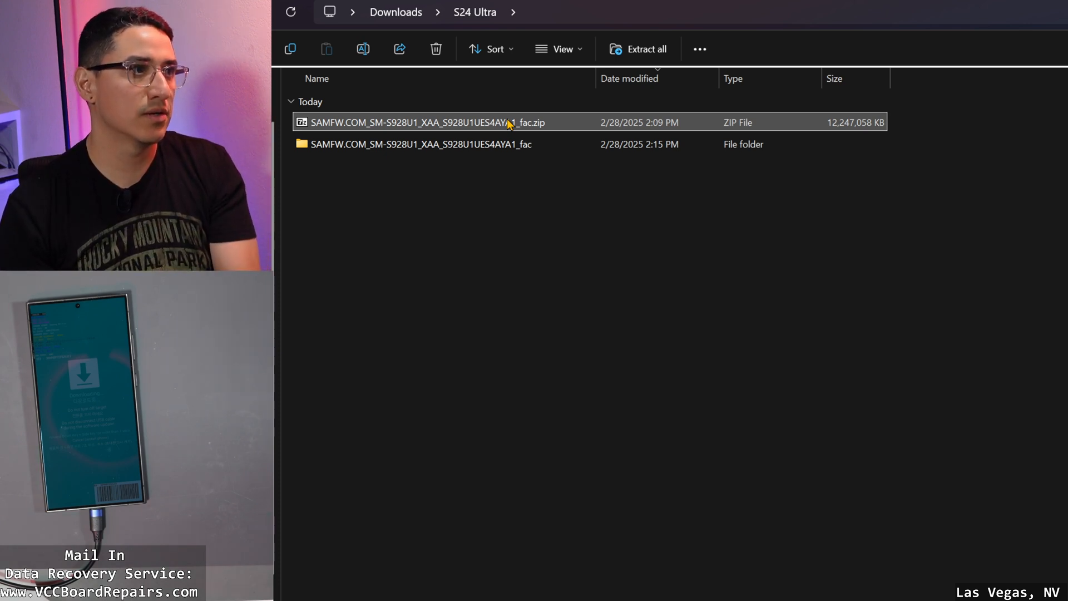
{"action": "mouse_move", "coordinate": [480, 144]}
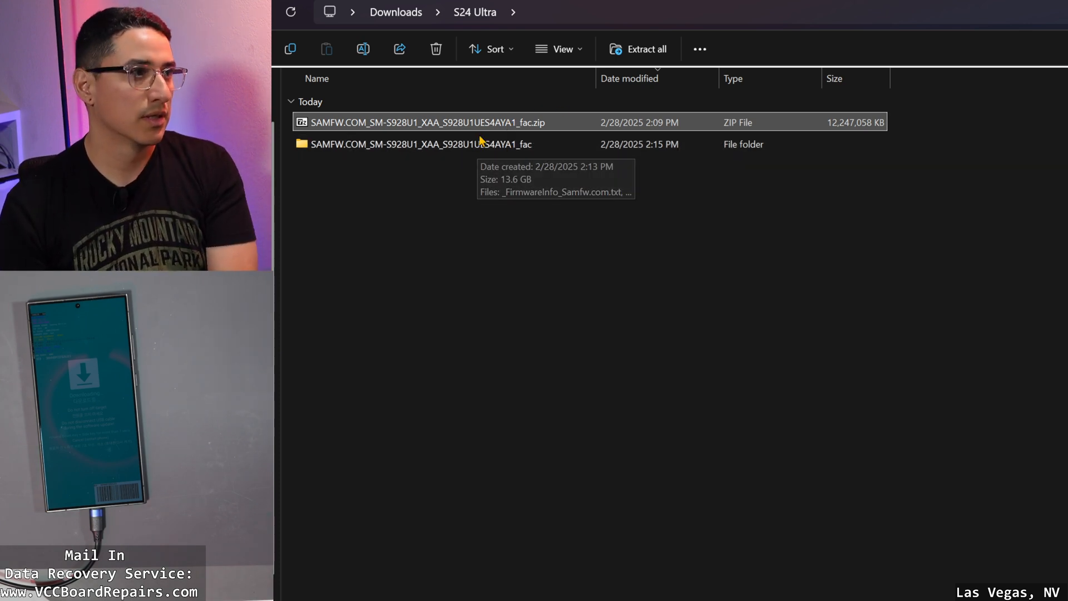
- Browse the extracted AP, BL, CP, CSC files, then run Odin3_v3.14.4.exe
{"action": "left_click", "coordinate": [422, 143]}
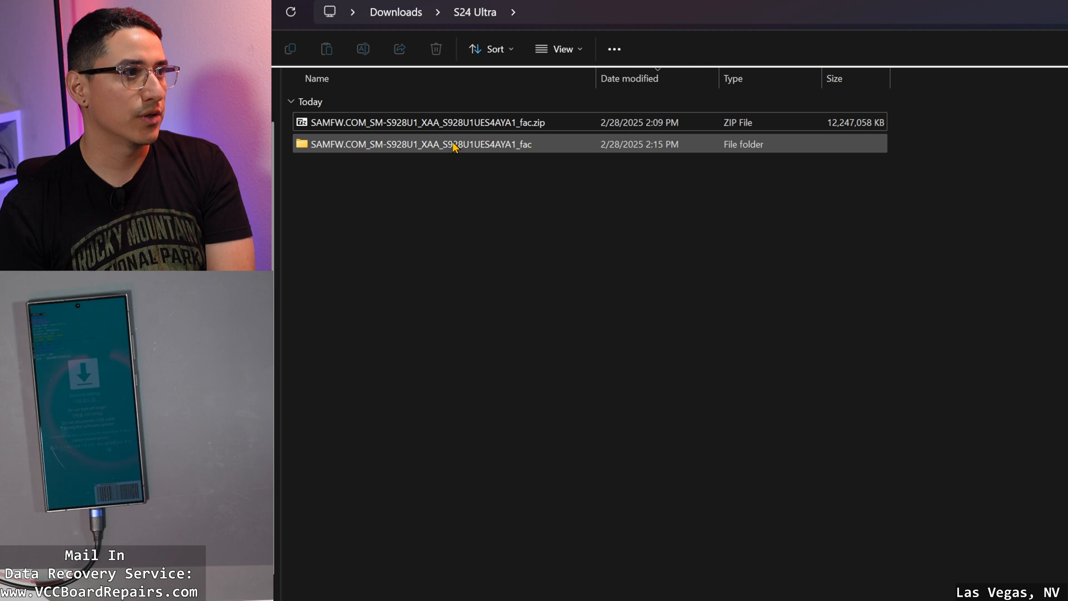
{"action": "double_click", "coordinate": [425, 144]}
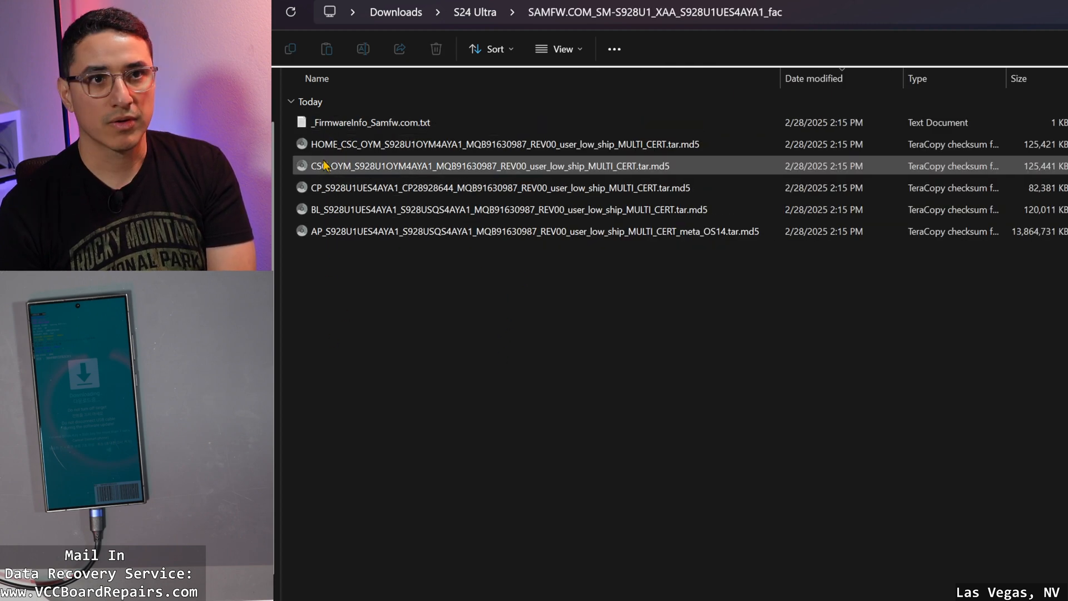
{"action": "left_click", "coordinate": [371, 122]}
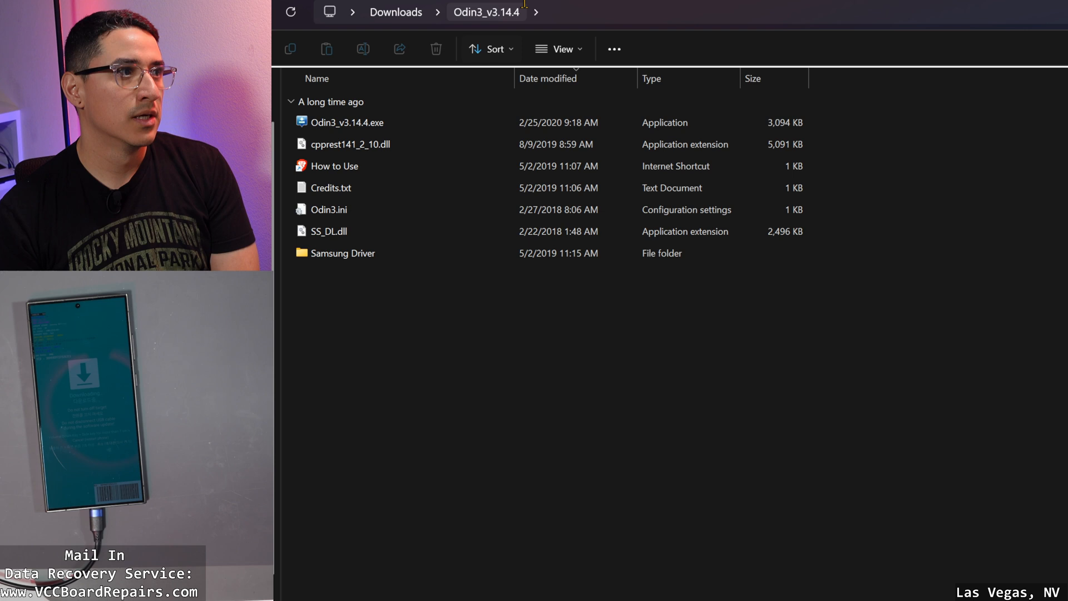
{"action": "left_click", "coordinate": [346, 122]}
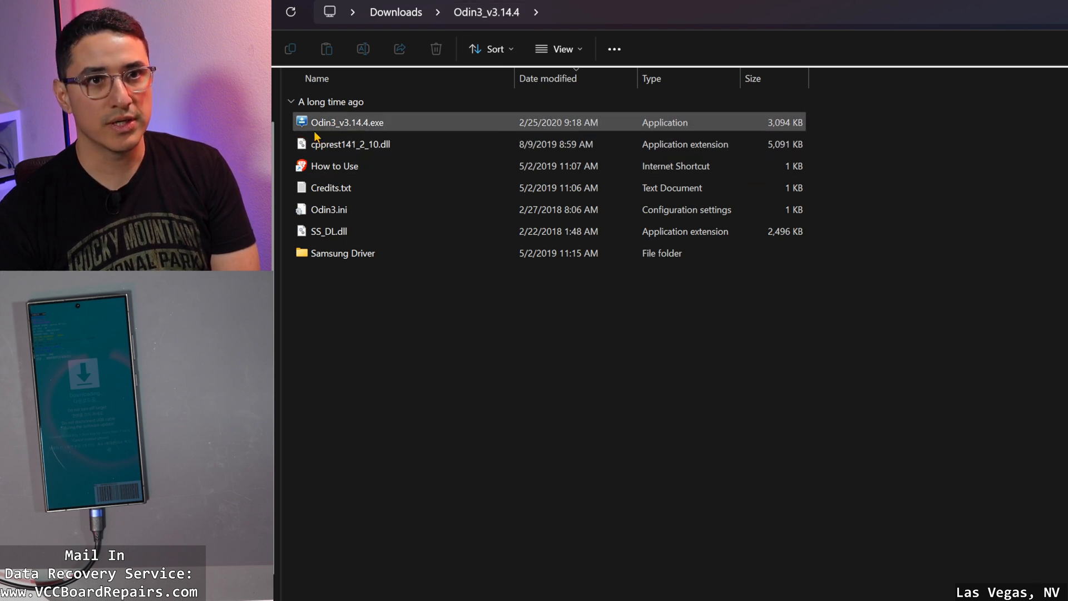
{"action": "mouse_move", "coordinate": [325, 170]}
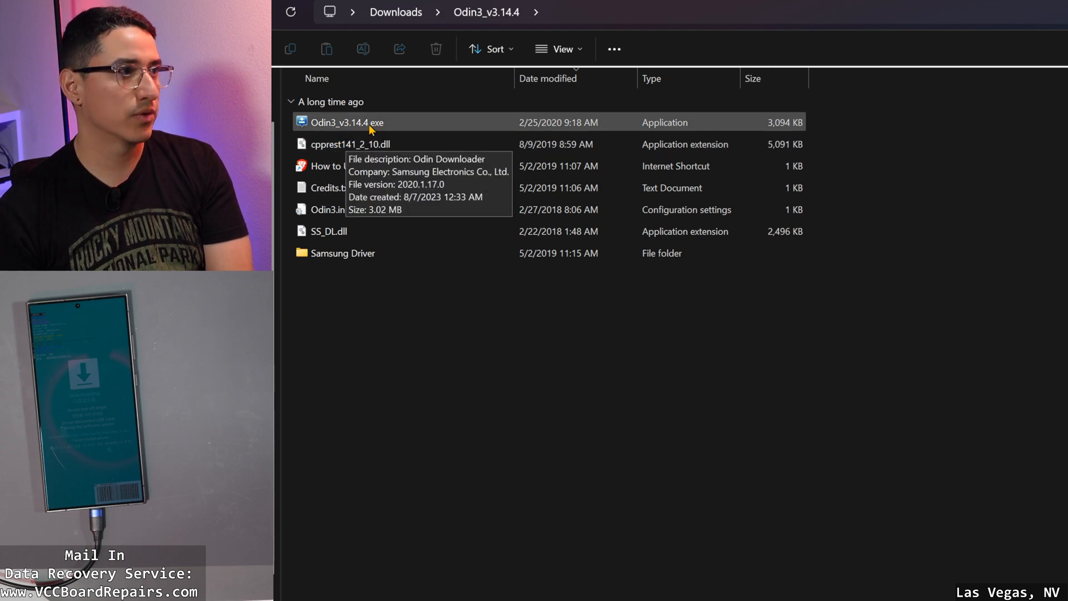
{"action": "double_click", "coordinate": [347, 122]}
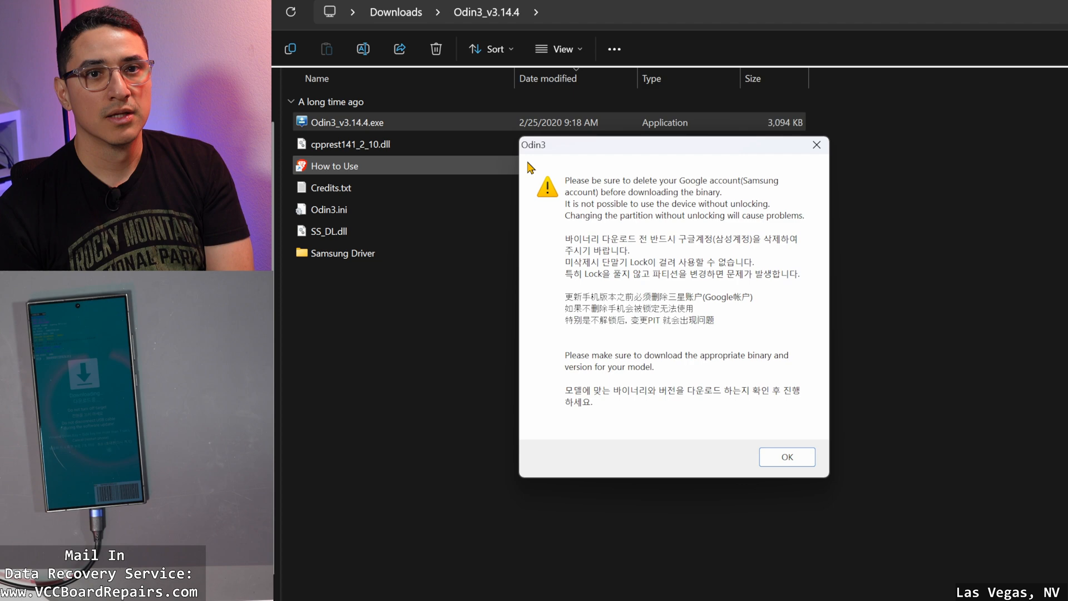
- Dismiss the Odin3 warning so the phone shows as added on COM22
{"action": "left_click", "coordinate": [786, 456]}
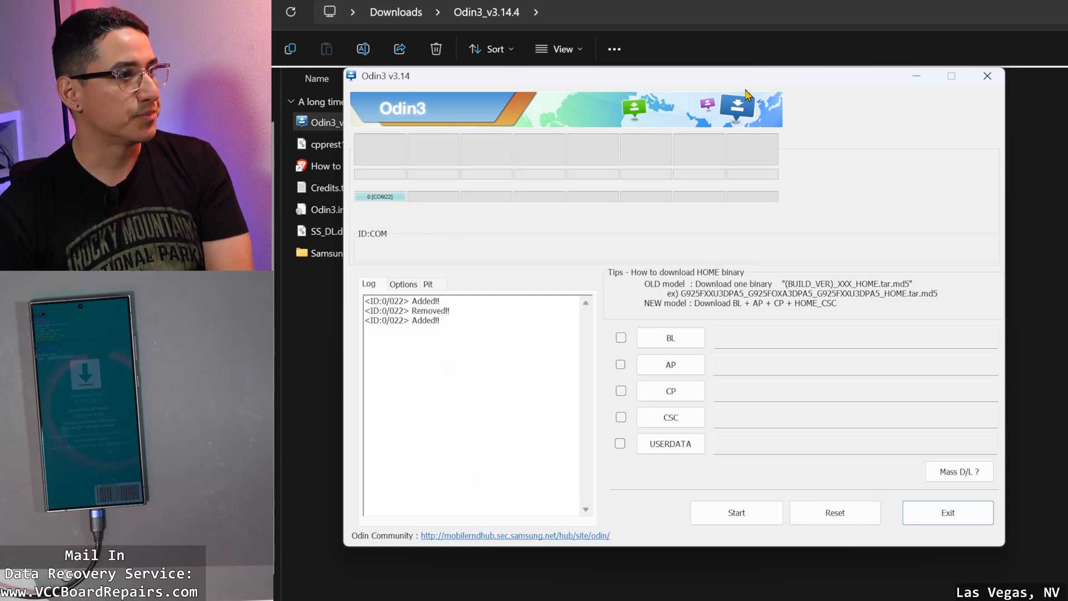
{"action": "mouse_move", "coordinate": [686, 243]}
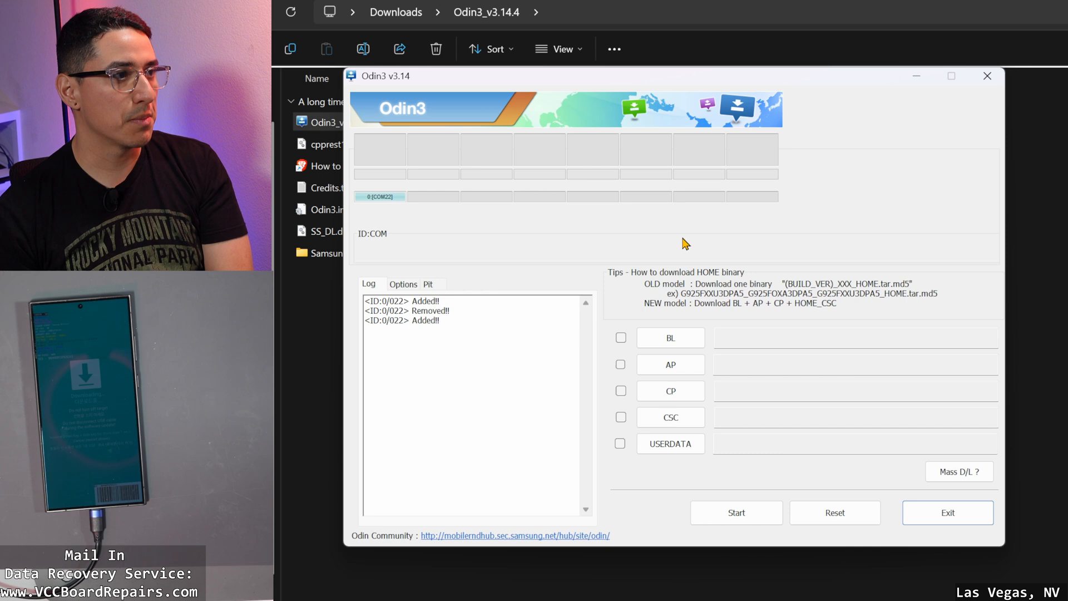
{"action": "mouse_move", "coordinate": [467, 271]}
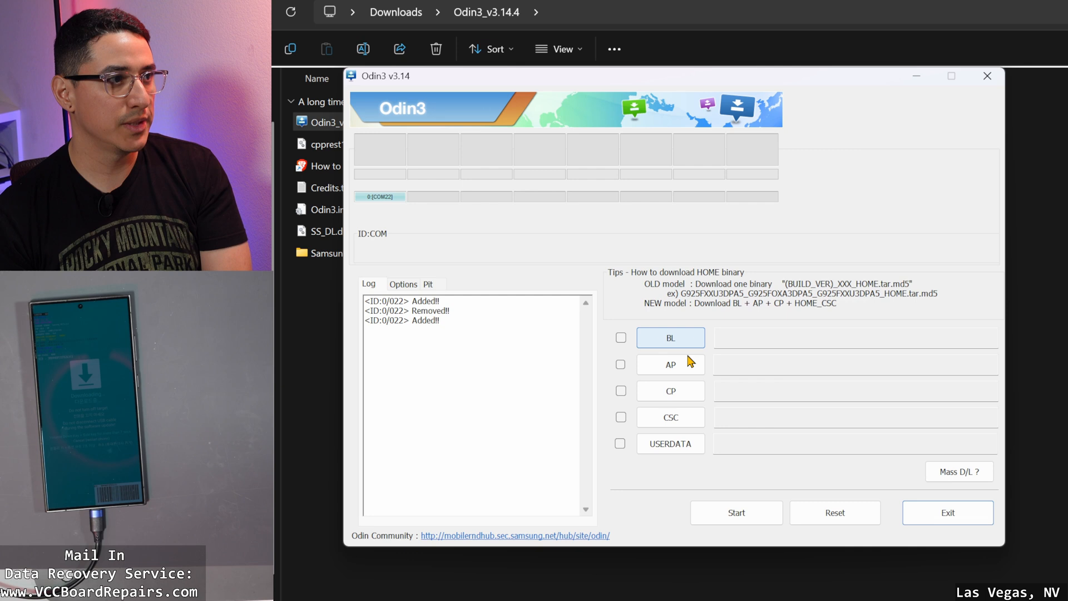
{"action": "mouse_move", "coordinate": [670, 417]}
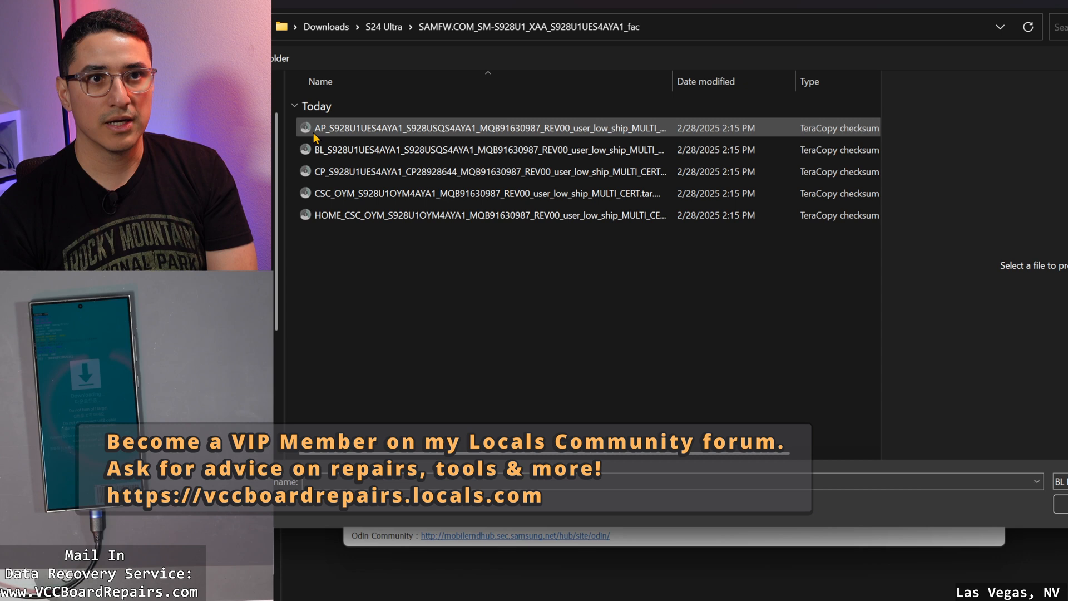
{"action": "mouse_move", "coordinate": [332, 140]}
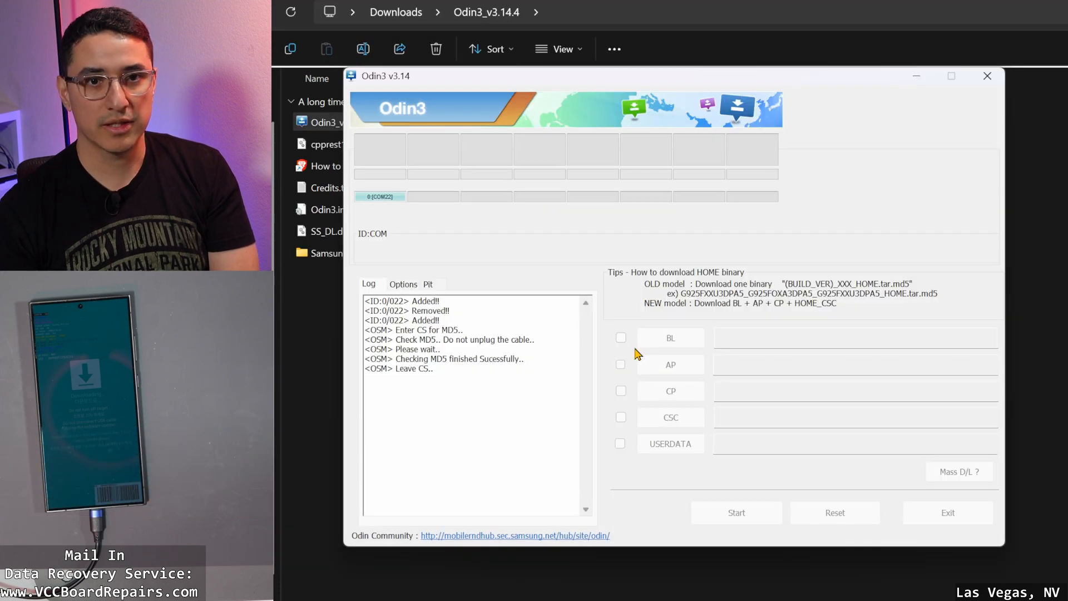
- Load the BL, AP and CP tar.md5 firmware files into their Odin3 slots
{"action": "left_click", "coordinate": [620, 337]}
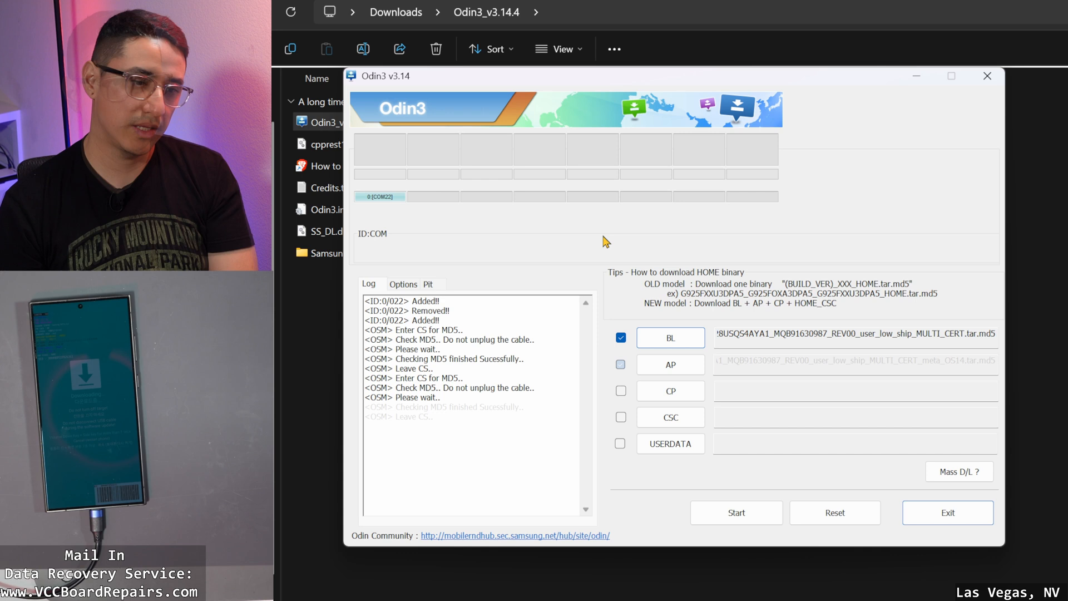
{"action": "left_click", "coordinate": [620, 364]}
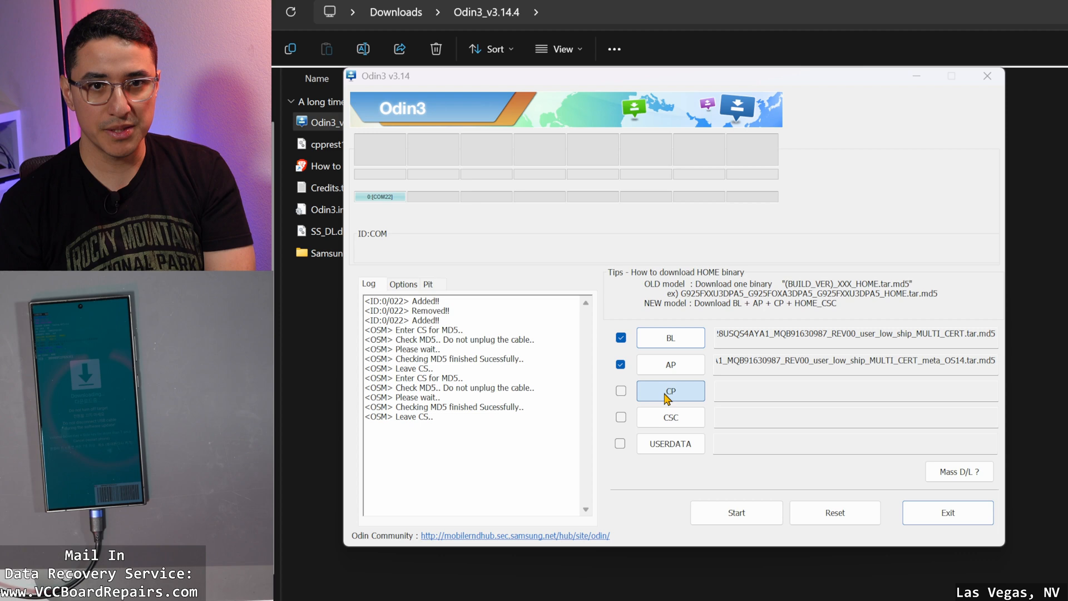
{"action": "left_click", "coordinate": [670, 390]}
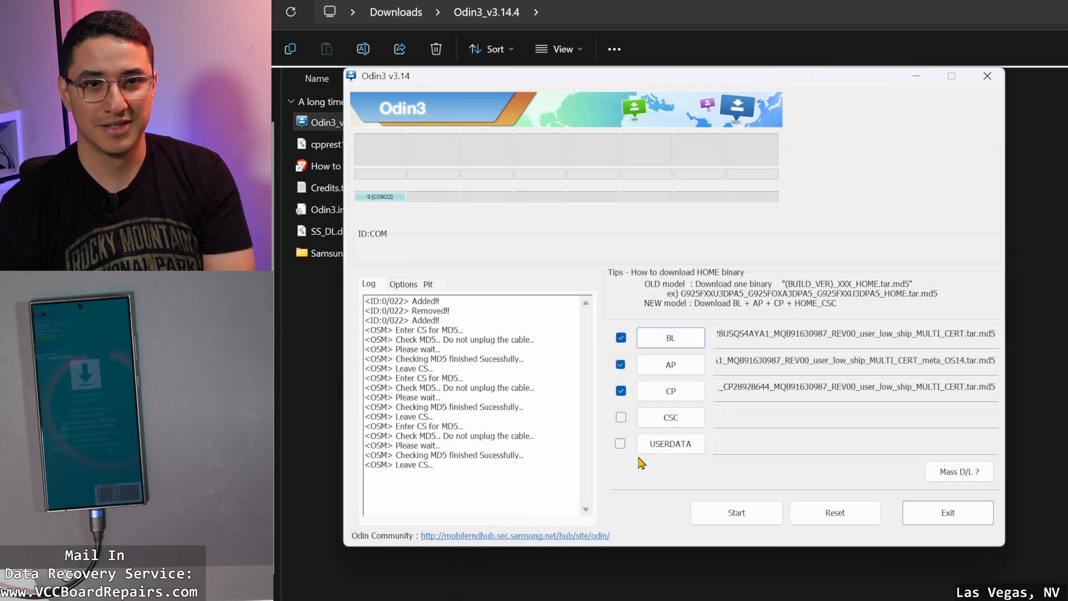
{"action": "left_click", "coordinate": [669, 416]}
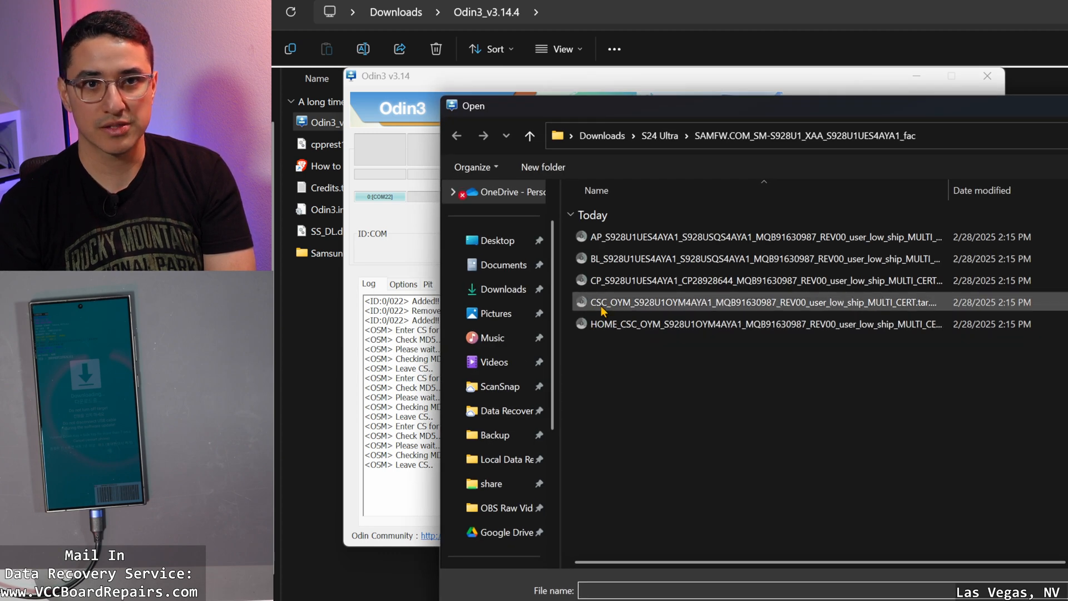
- Load the HOME_CSC file into the CSC slot and start flashing
{"action": "left_click", "coordinate": [749, 324]}
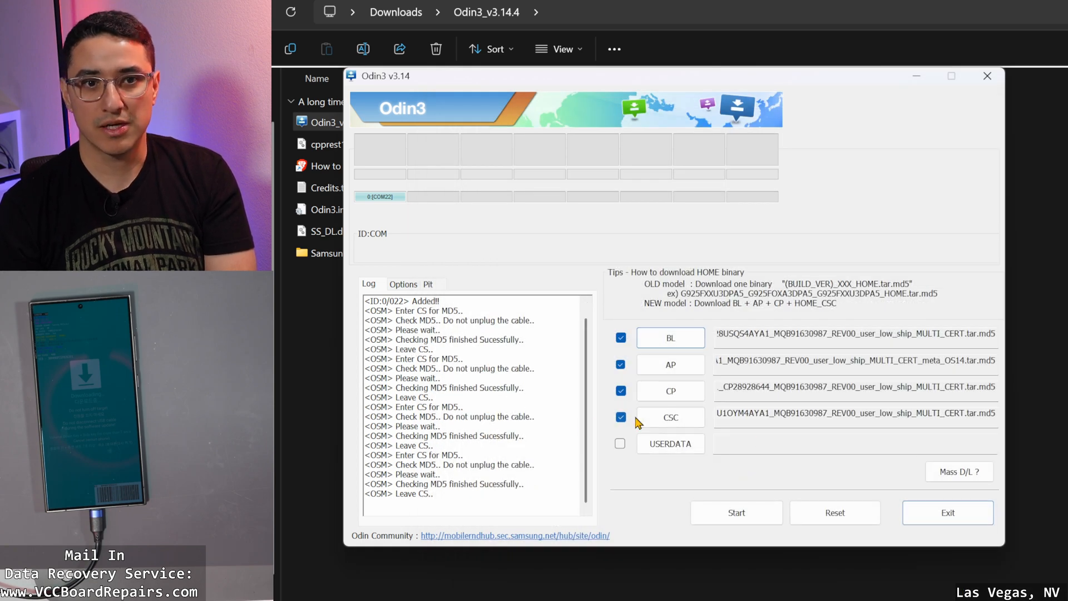
{"action": "mouse_move", "coordinate": [670, 443]}
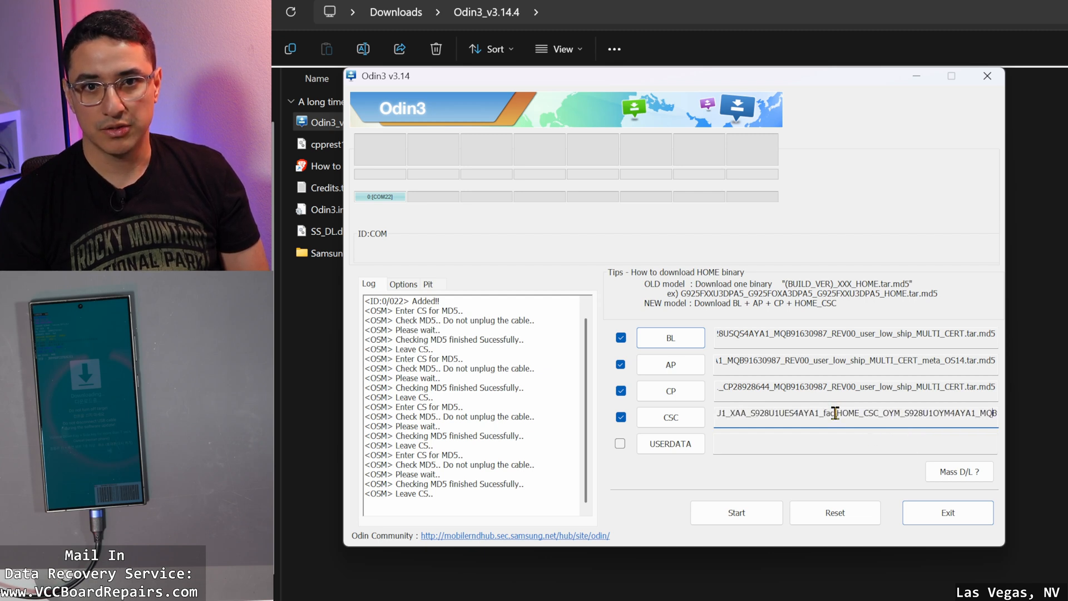
{"action": "double_click", "coordinate": [853, 412]}
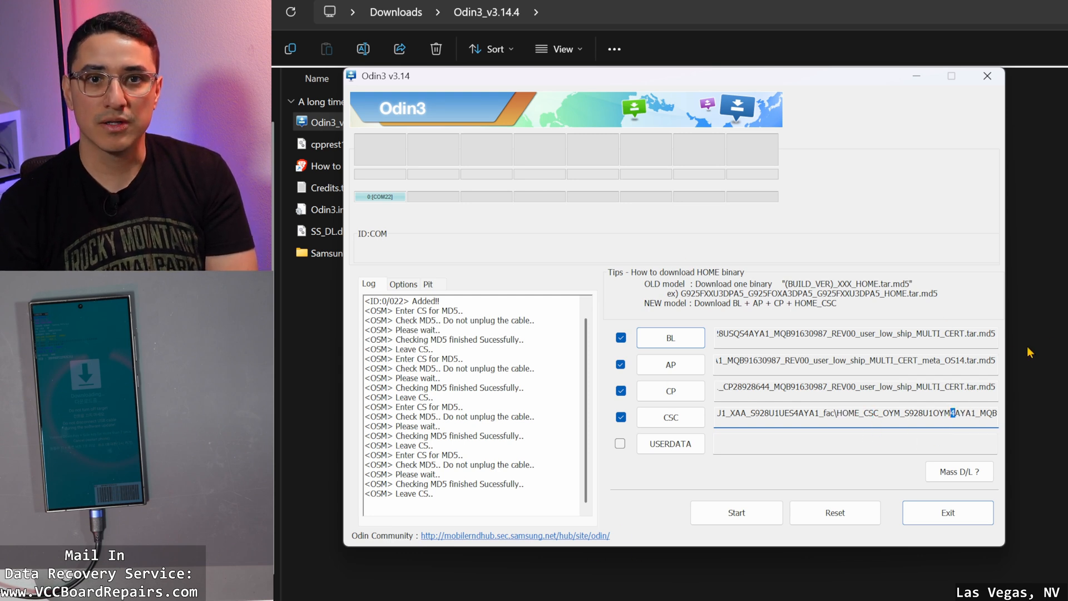
{"action": "left_click", "coordinate": [736, 512]}
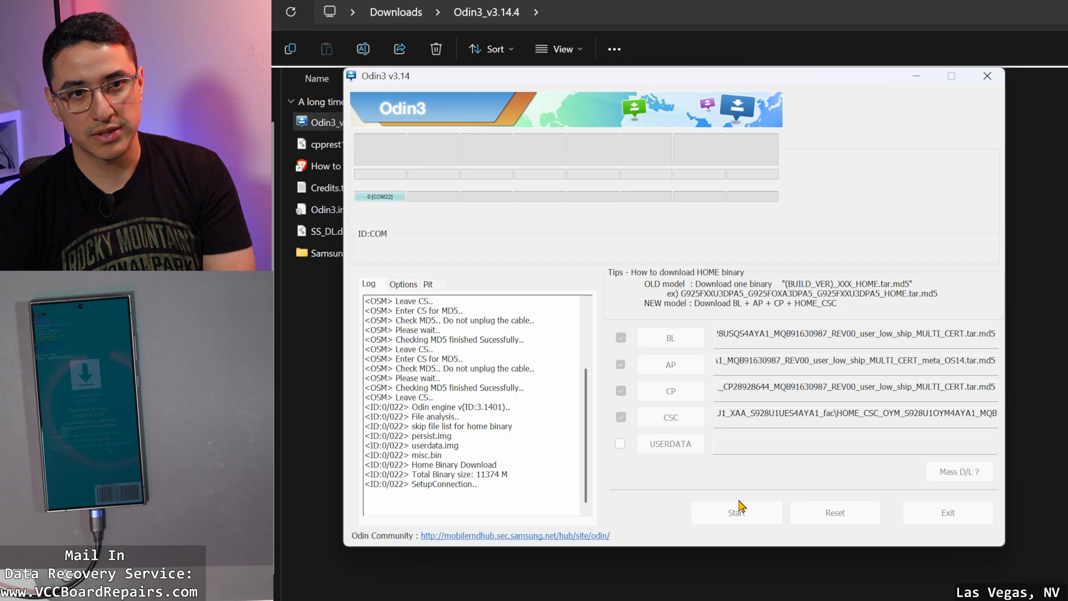